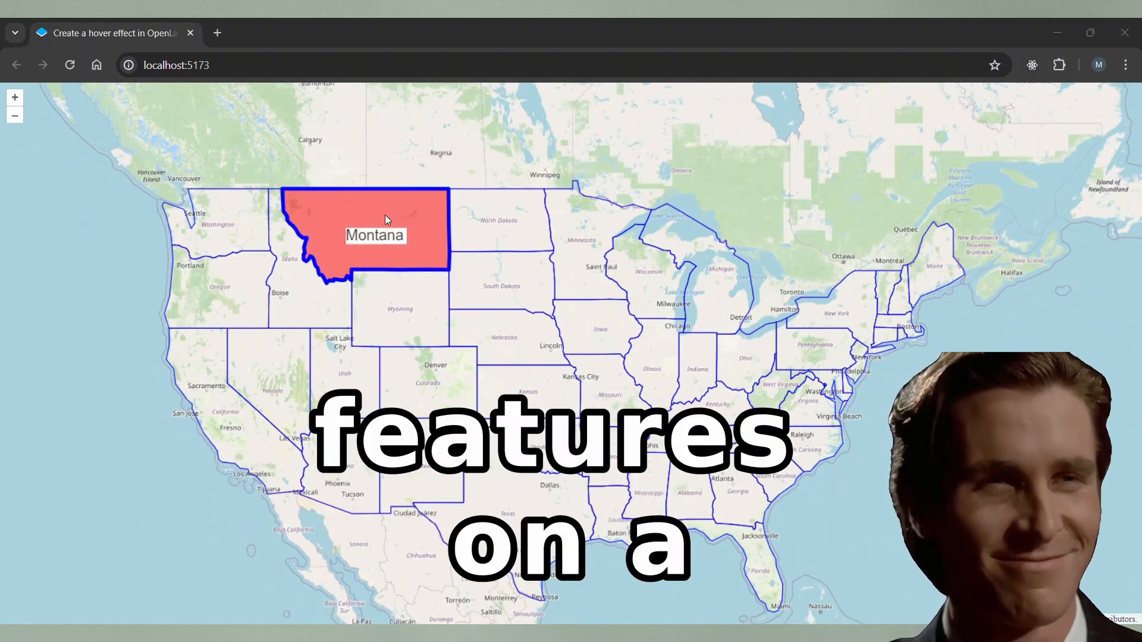
pyautogui.moveTo(497, 261)
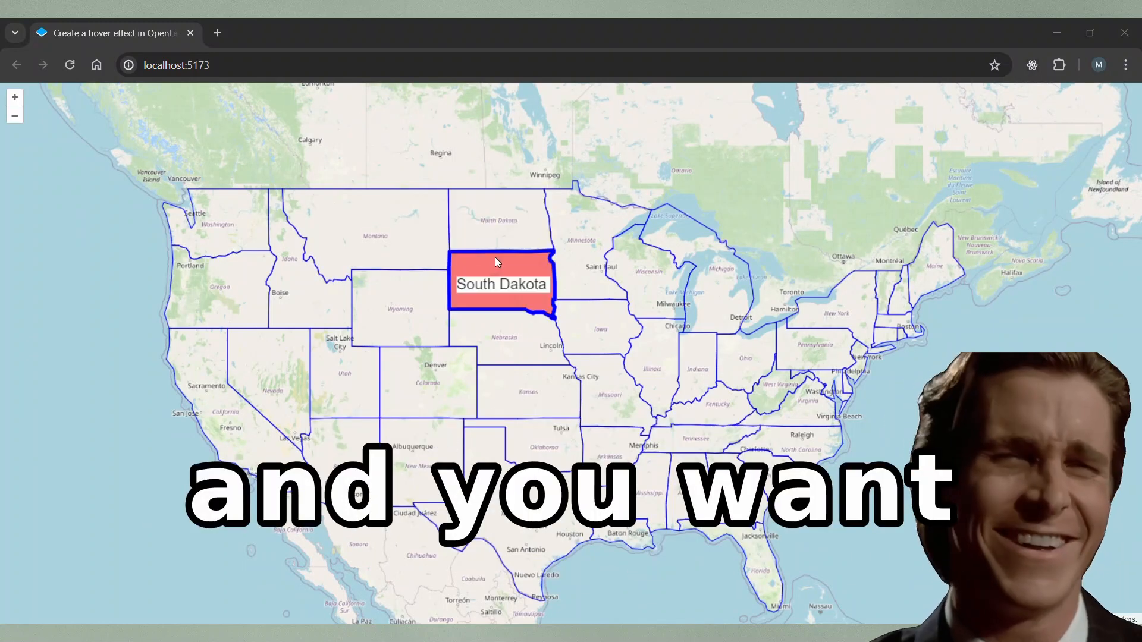
pyautogui.moveTo(456, 321)
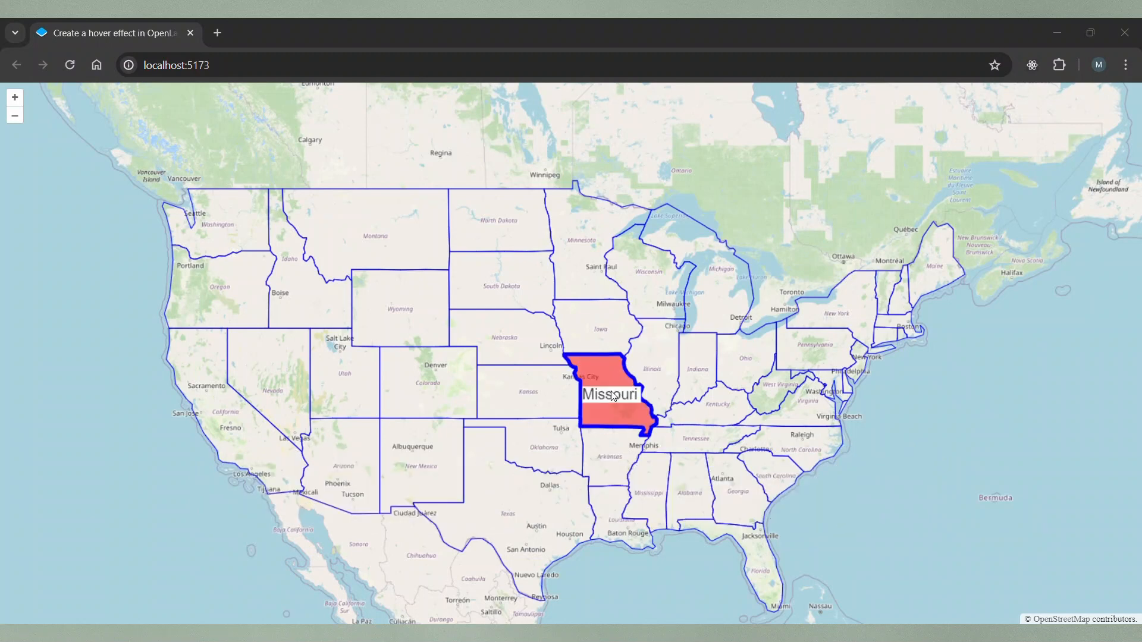
pyautogui.moveTo(529, 469)
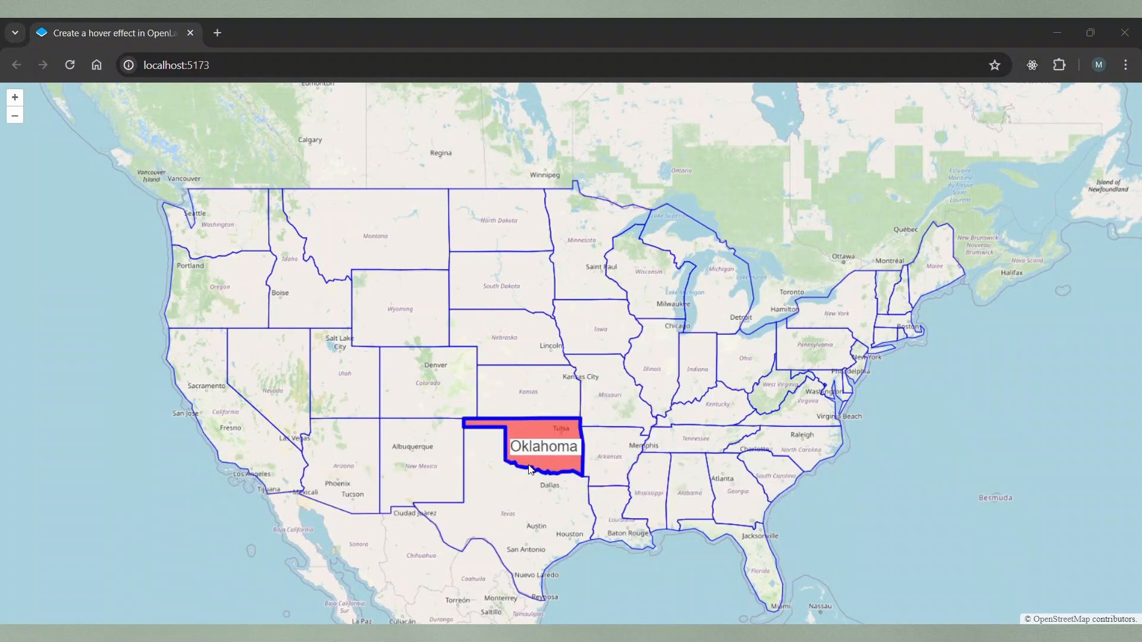
pyautogui.moveTo(653, 470)
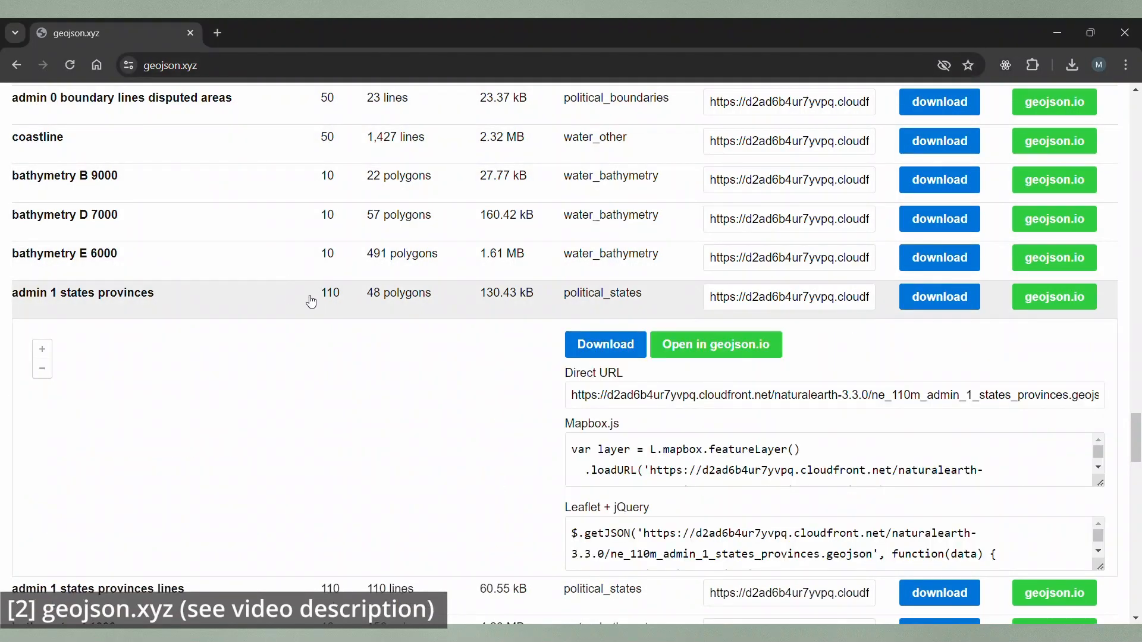
# Preview the admin 1 states provinces dataset and download its GeoJSON.
pyautogui.click(83, 293)
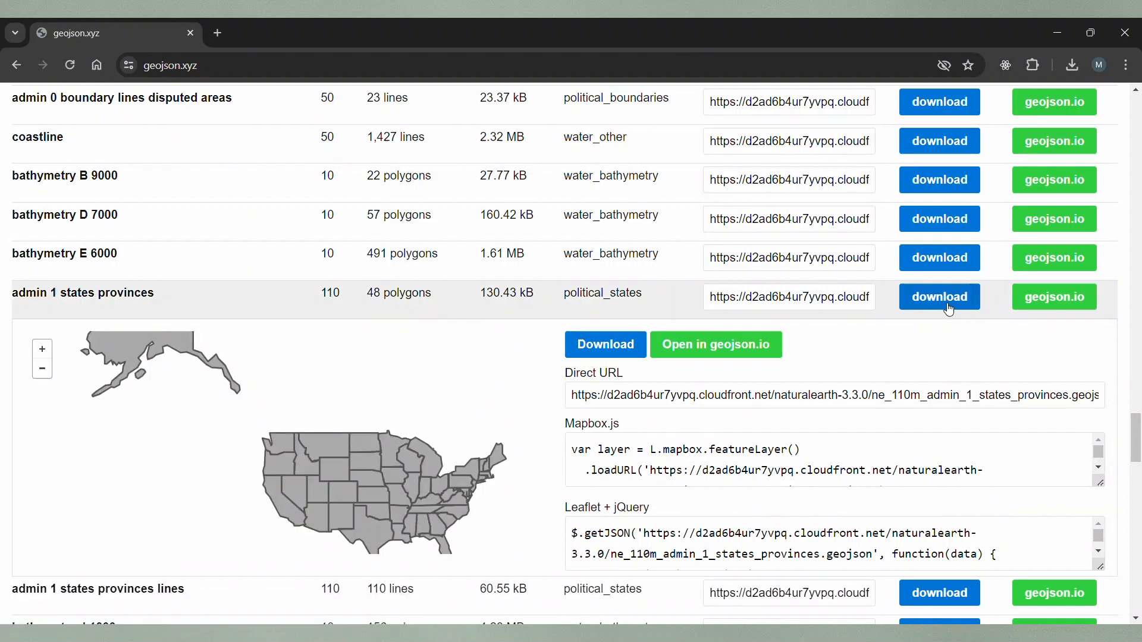
pyautogui.click(938, 296)
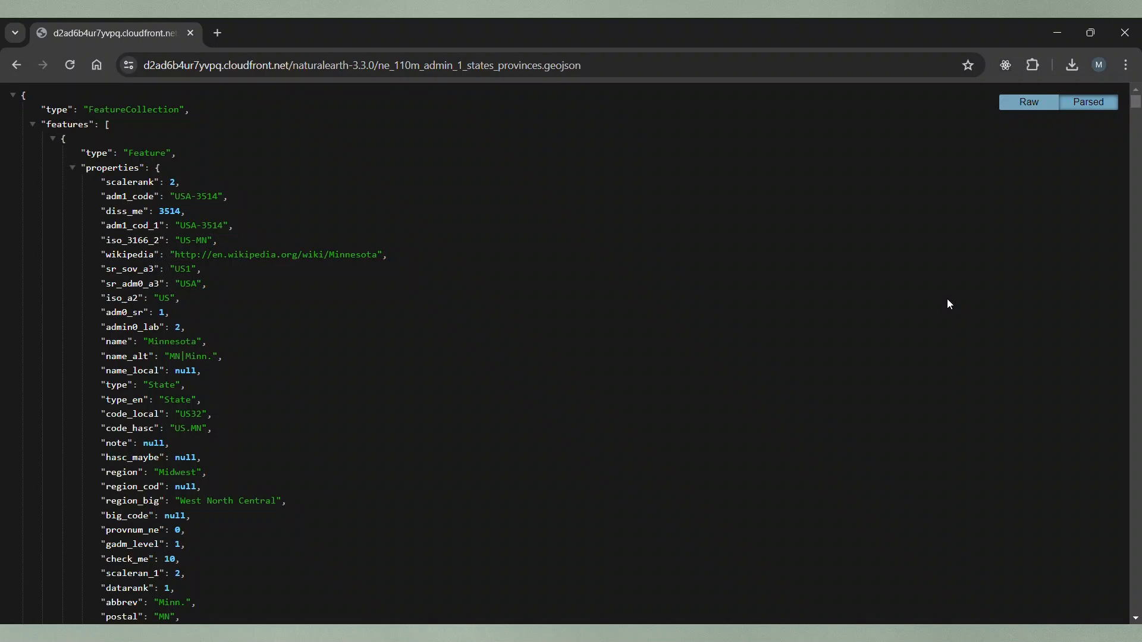
pyautogui.scroll(-3)
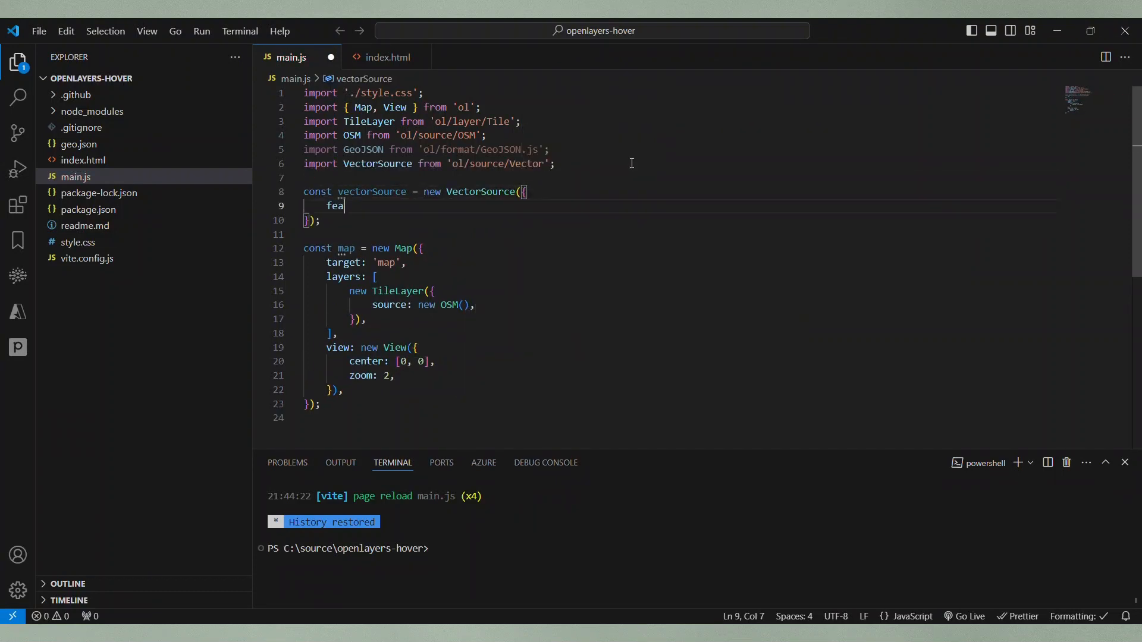
# Import geo.json and read its features into a VectorSource with EPSG:4326 dataProjection reprojected for the map.
pyautogui.write('tures: new GeoJSON().readFeatures(')
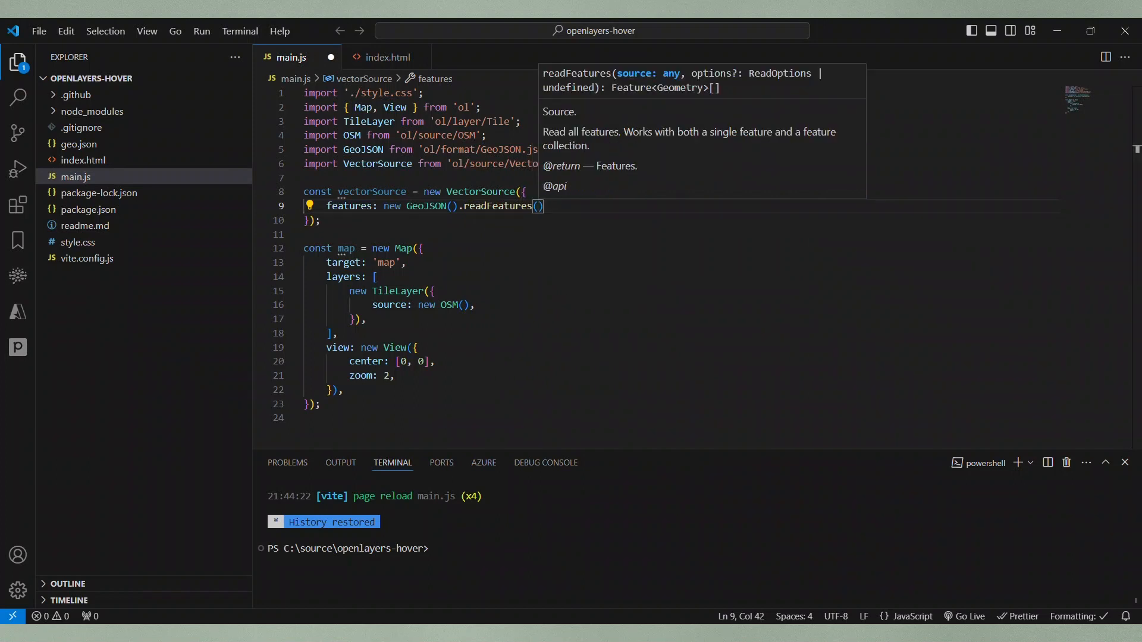
pyautogui.write('import geoJson from')
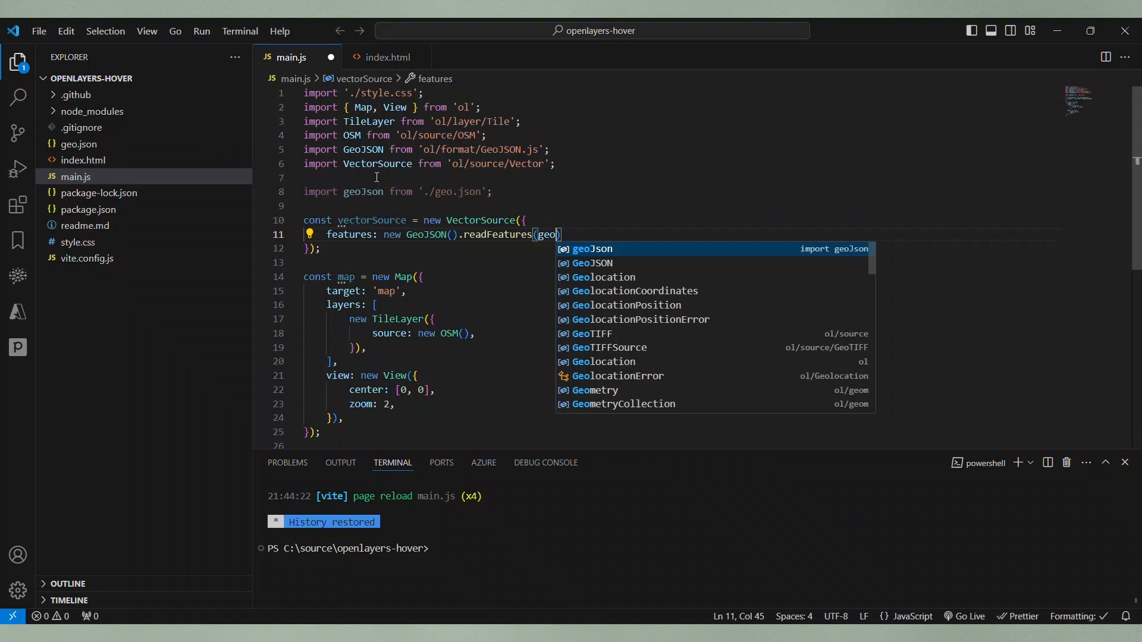
pyautogui.write('dataProjection: "E')
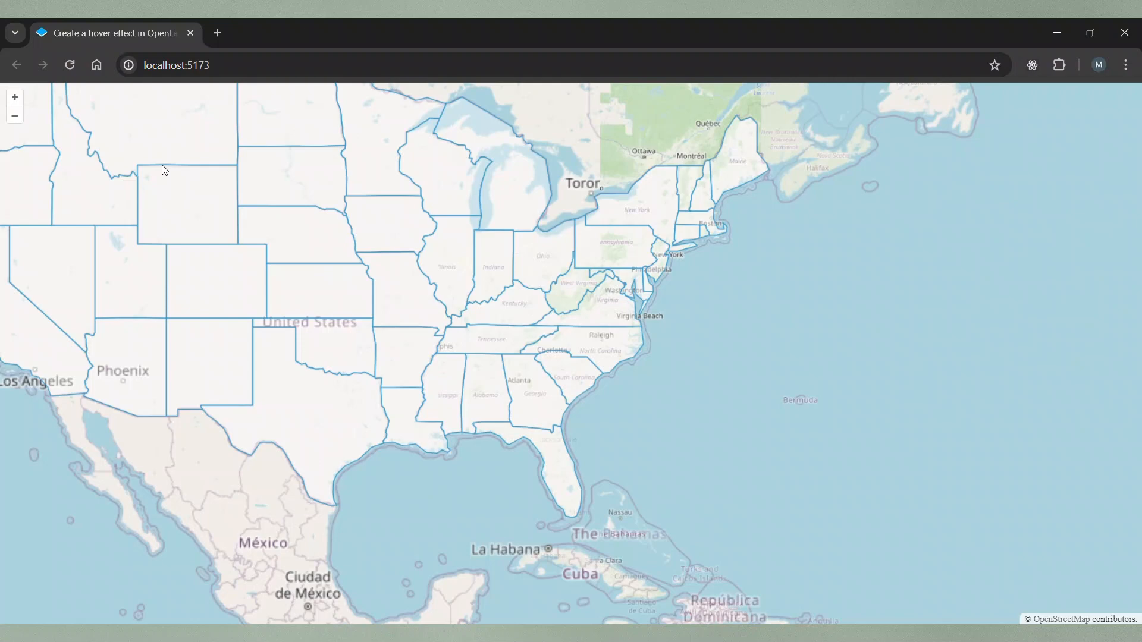
pyautogui.scroll(-3)
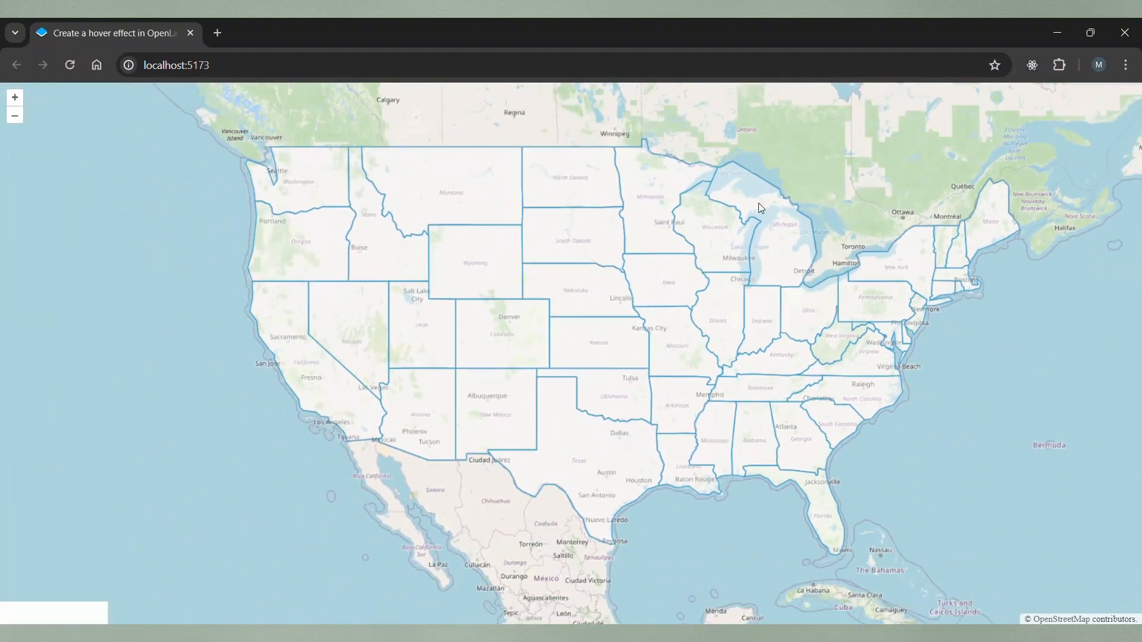
pyautogui.scroll(-3)
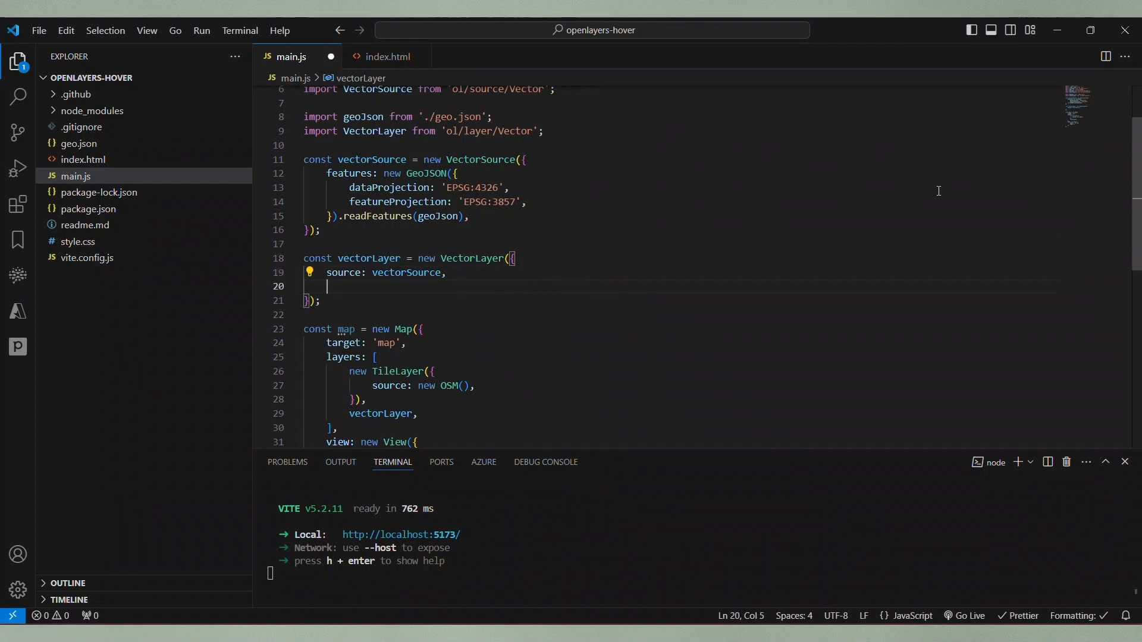
# Add a style function returning a Style with a blue Stroke of width 1.
pyautogui.write('style: {feature) => {')
pyautogui.write('return n')
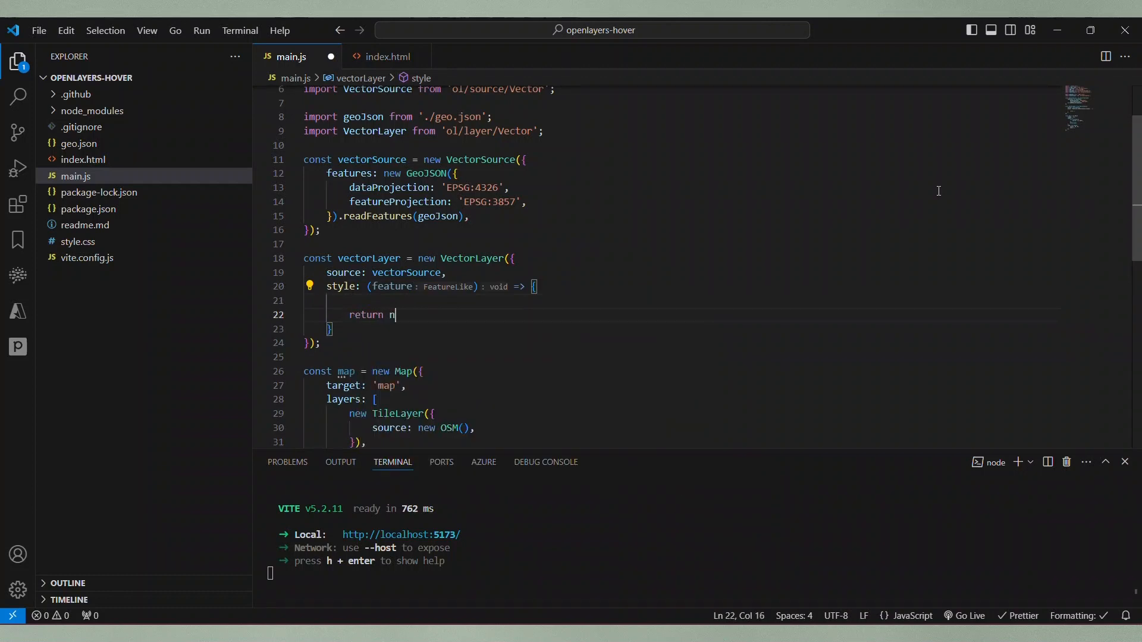
pyautogui.write('ew Style({')
pyautogui.write('stroke:')
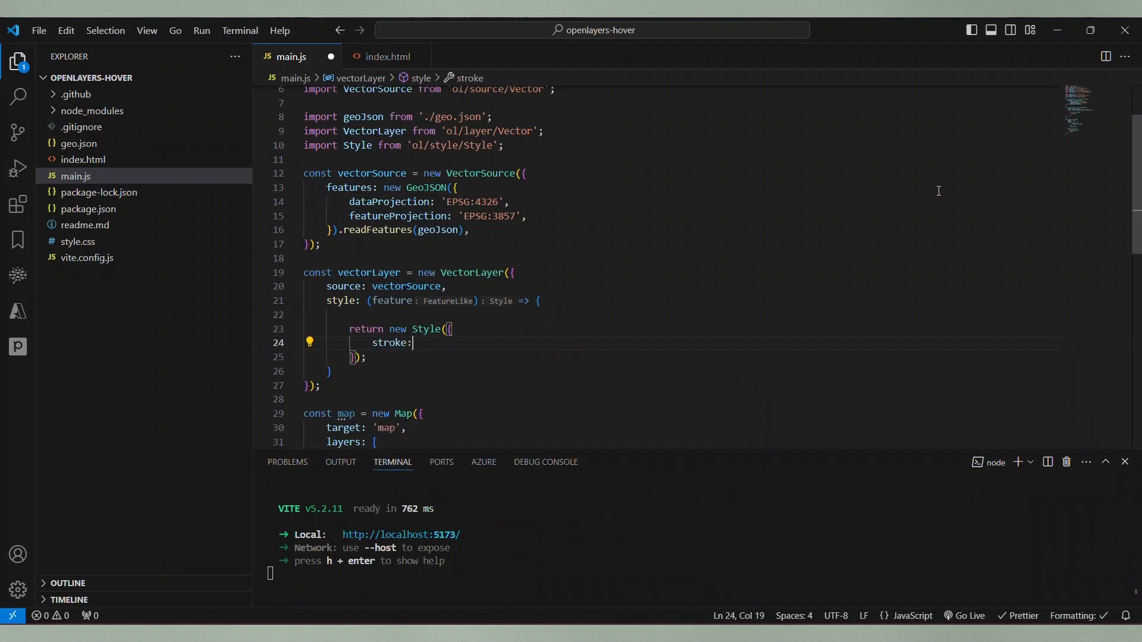
pyautogui.write('new Stroke()')
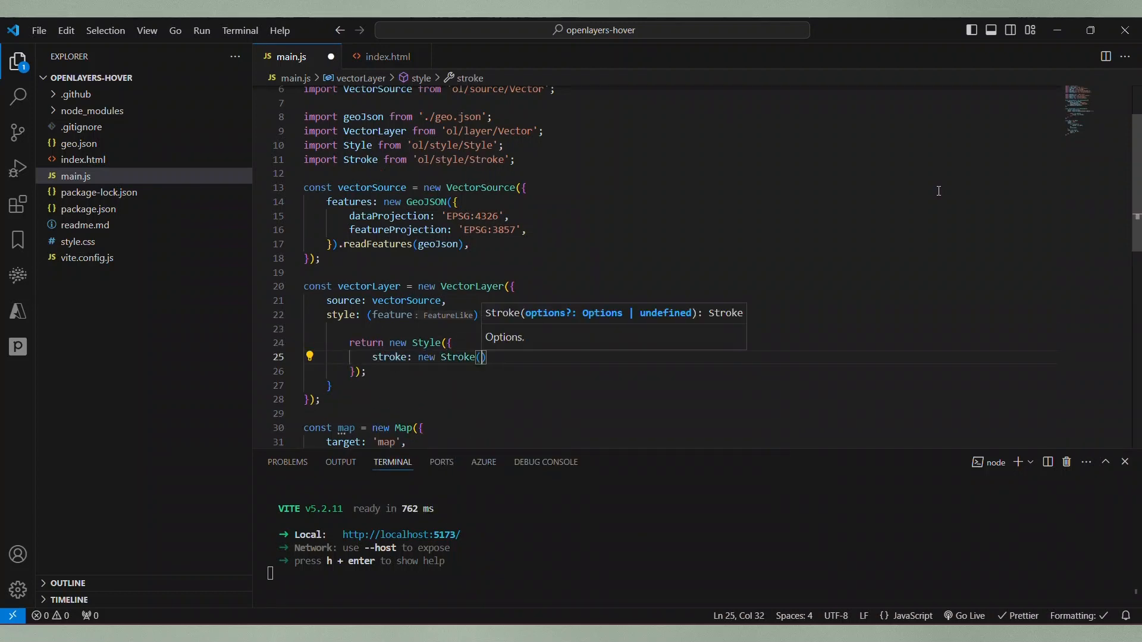
pyautogui.write('color: "blue",')
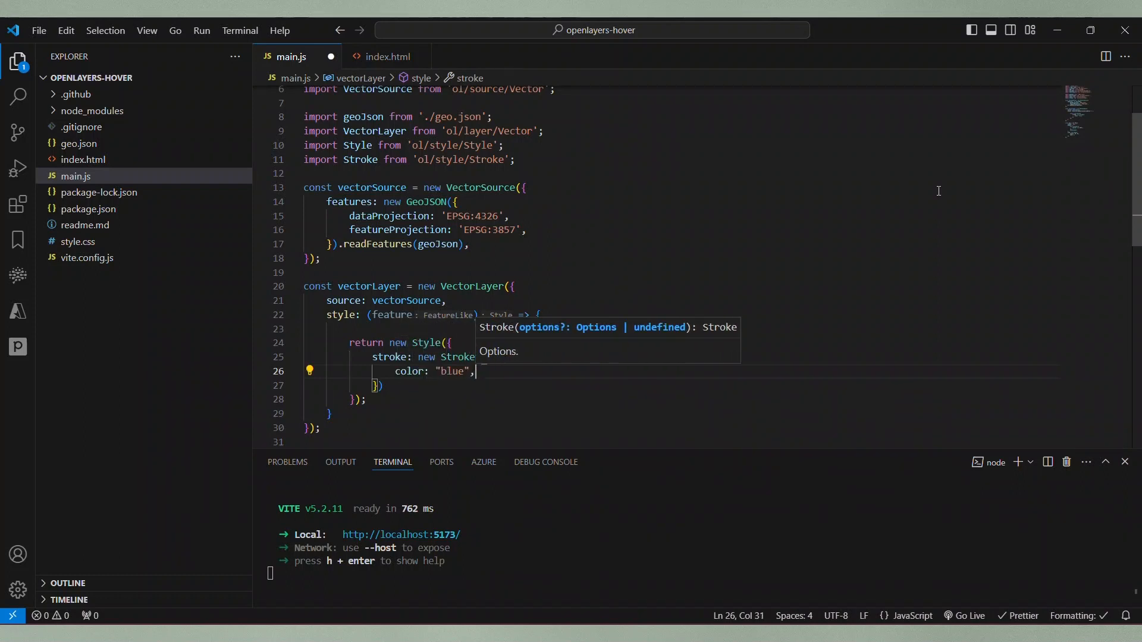
pyautogui.write('width: 1,')
pyautogui.write('map.on("')
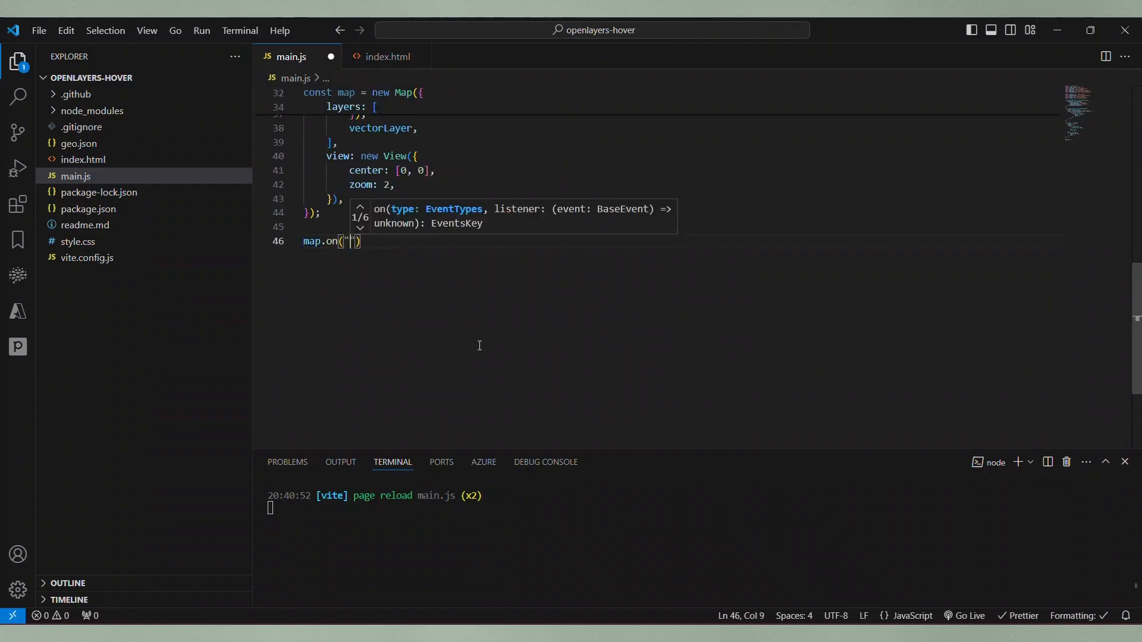
# Handle map pointermove by calling vectorSource.forEachFeatureAtCoordinateDirect at evt.coordinate.
pyautogui.write('pointermove", evt => {')
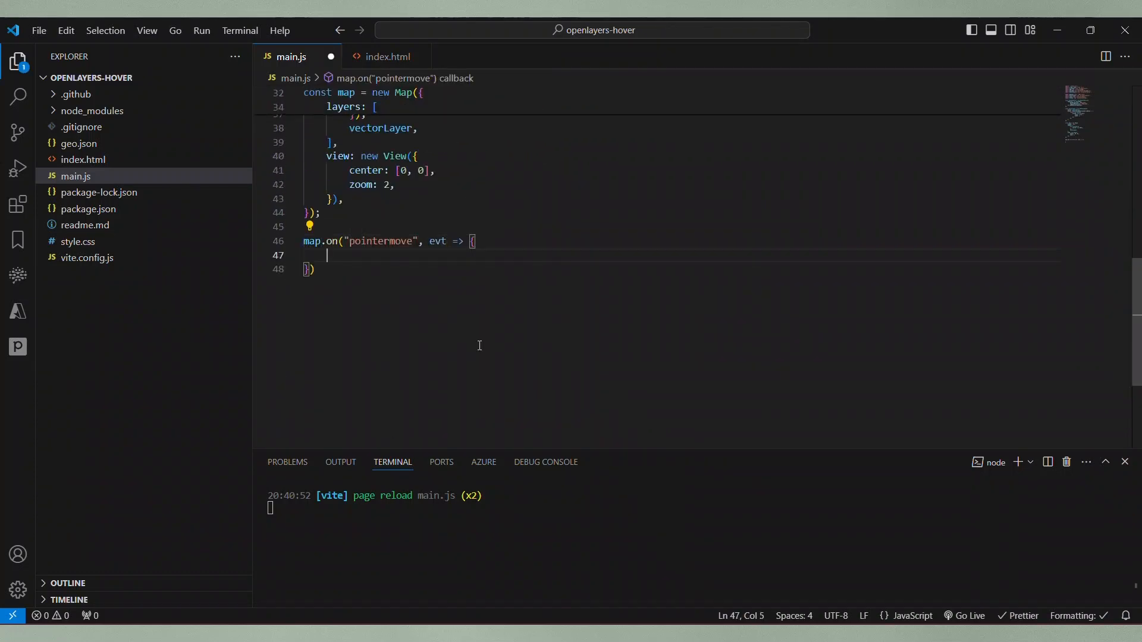
pyautogui.write('vectorSource.')
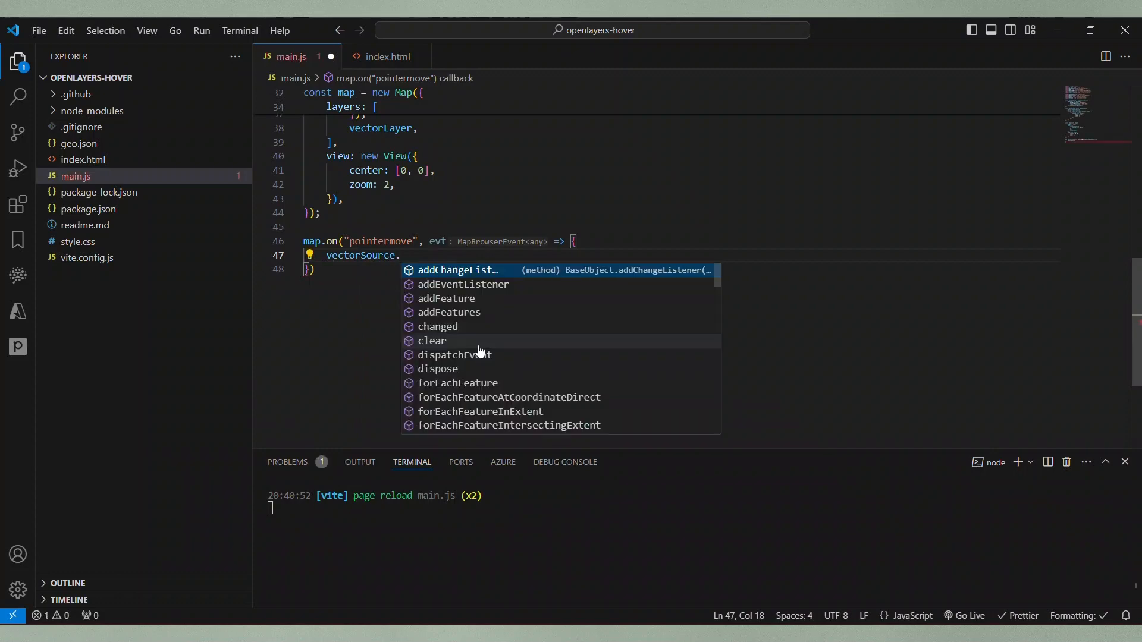
pyautogui.write('forEachFeatureAtCoordinateDirect(evt.coordinate')
pyautogui.write('const isActive = feature.get("isActive')
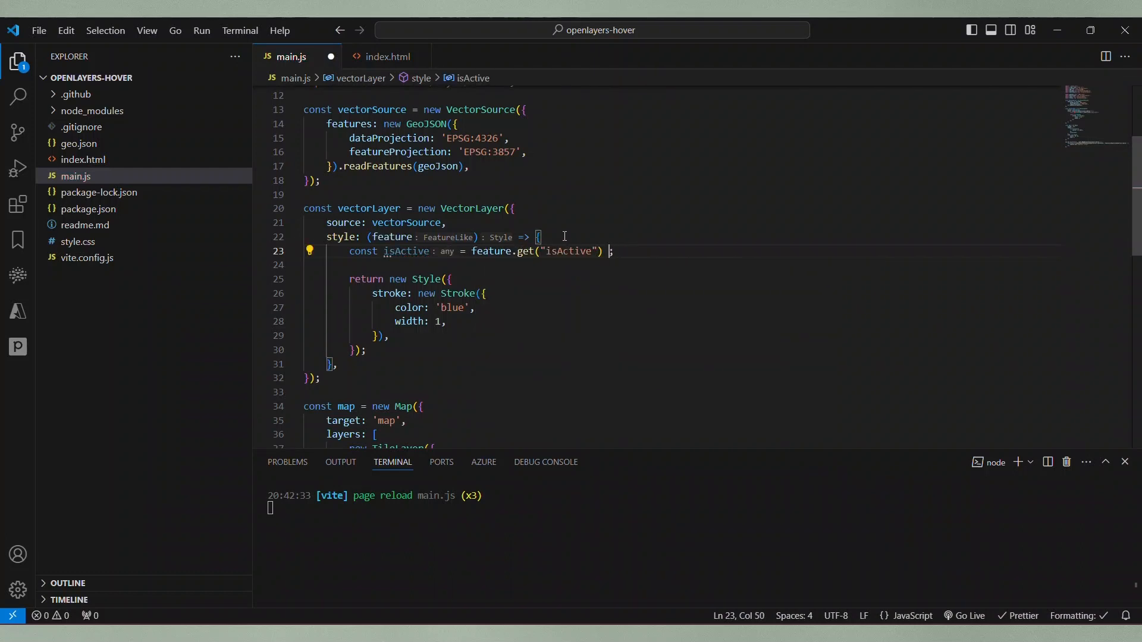
# Read isActive === true and add a conditional name Text label and Fill only when active.
pyautogui.write('=== true')
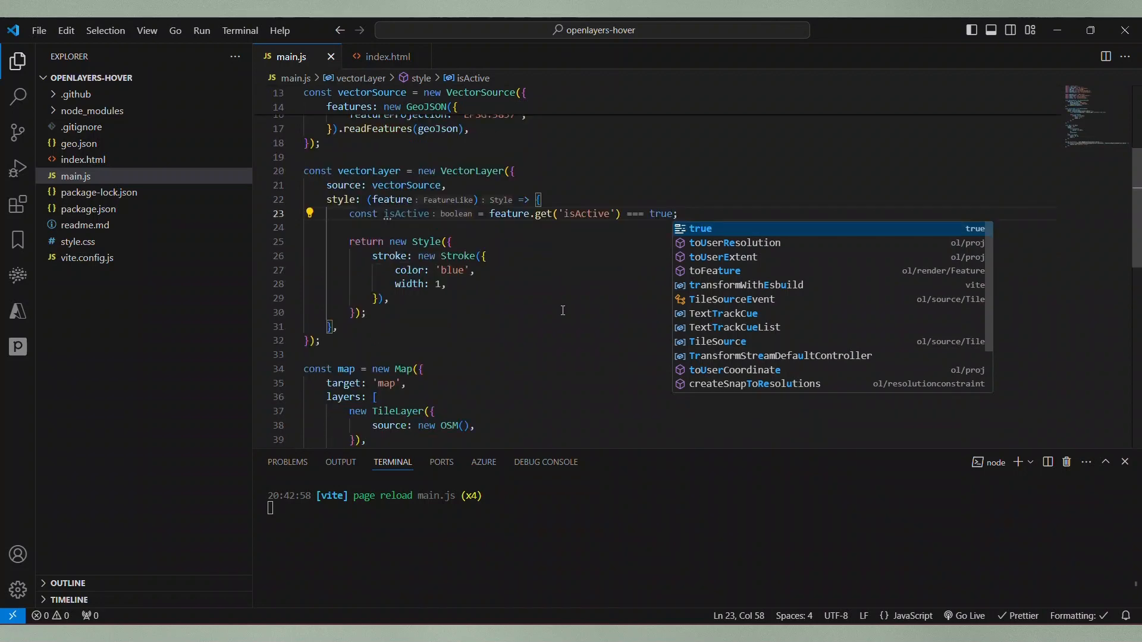
pyautogui.write('text: isActive ? new Text({')
pyautogui.write("color: 'white',")
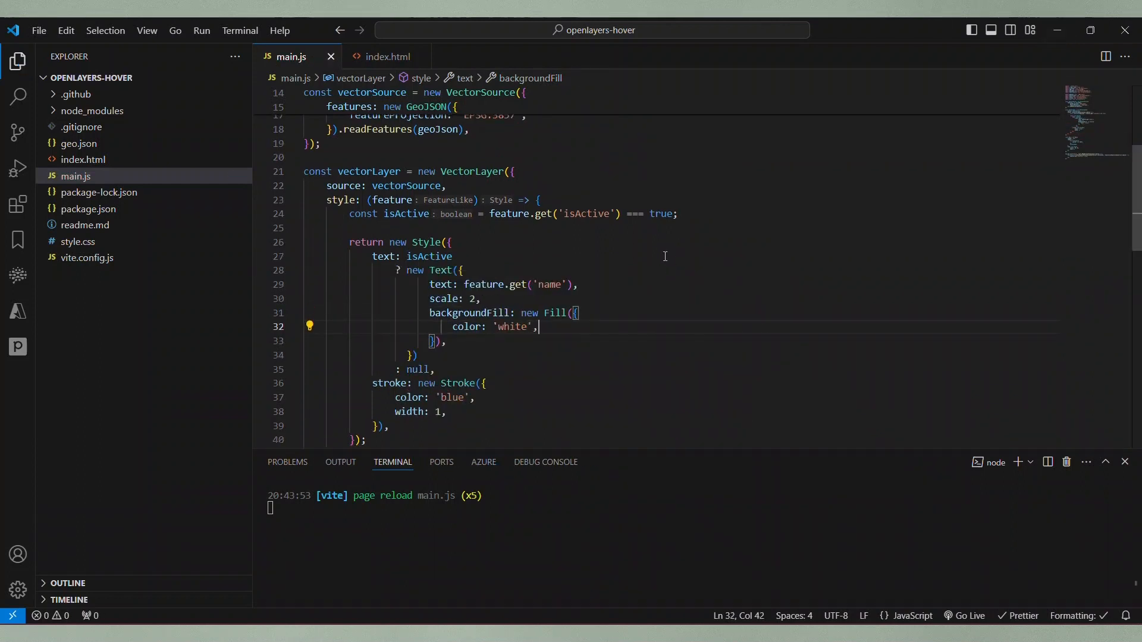
pyautogui.write('fill: isActive ? new Fill() : null')
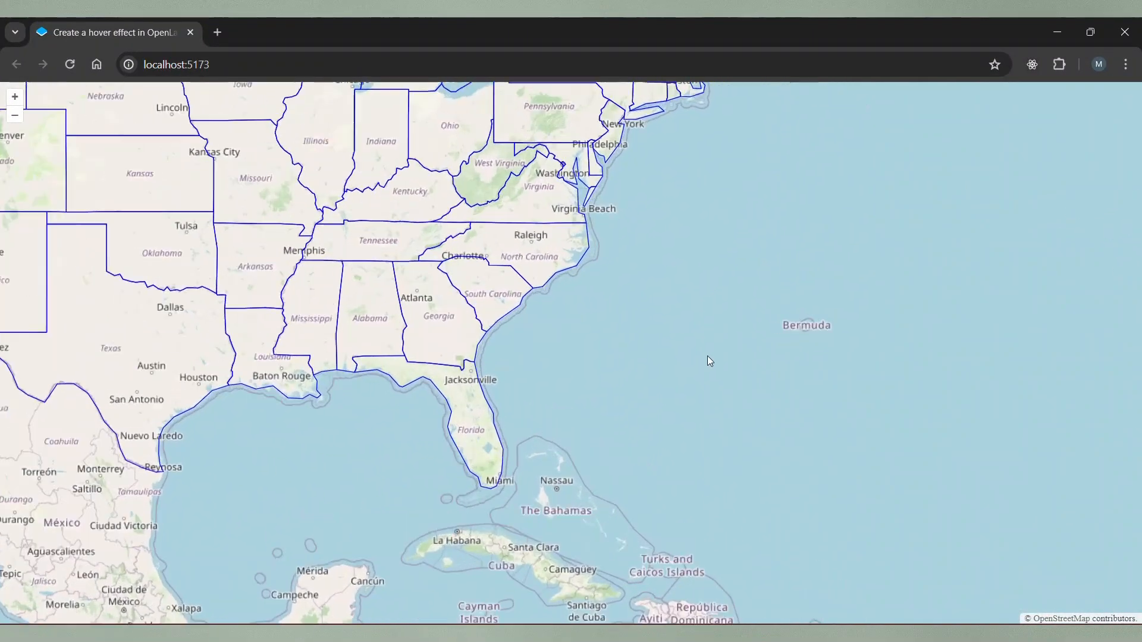
pyautogui.moveTo(566, 303)
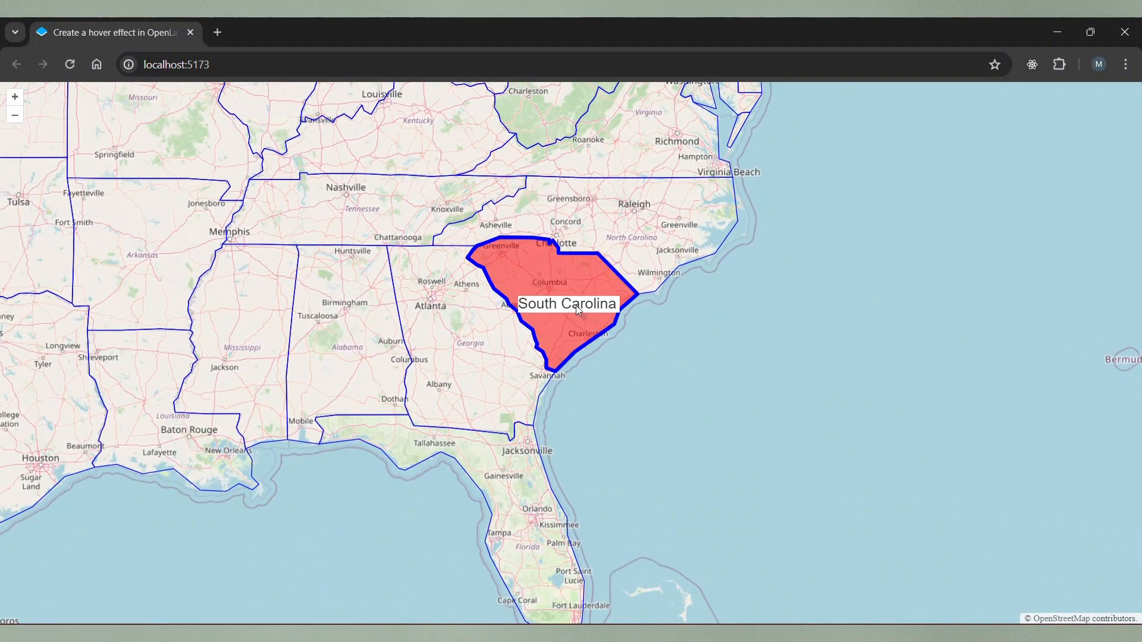
pyautogui.moveTo(583, 219)
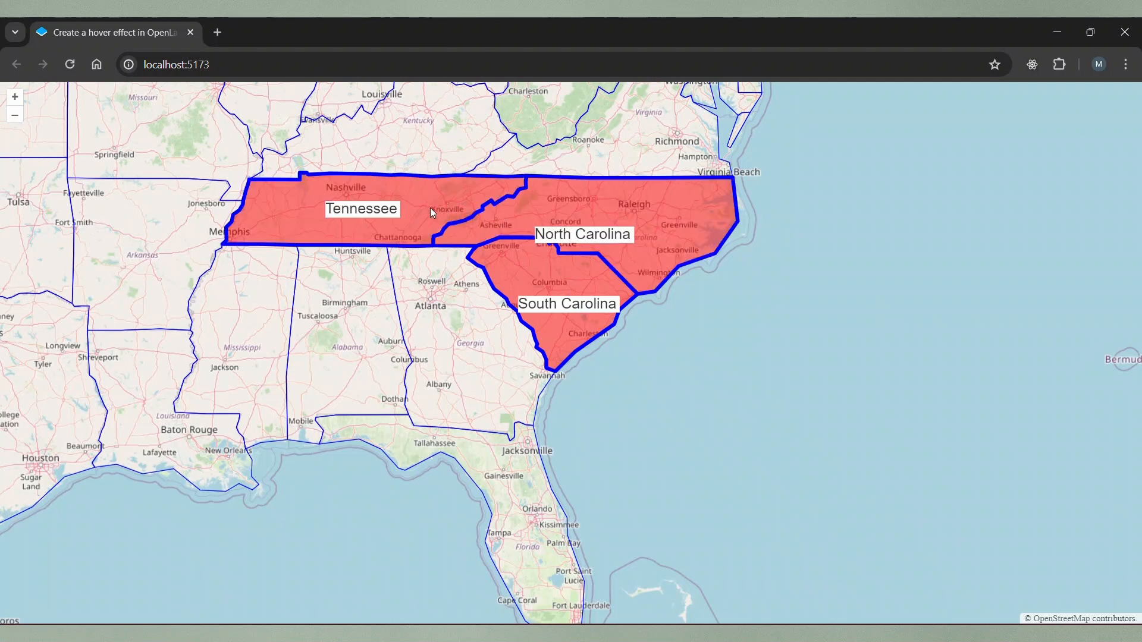
pyautogui.moveTo(608, 423)
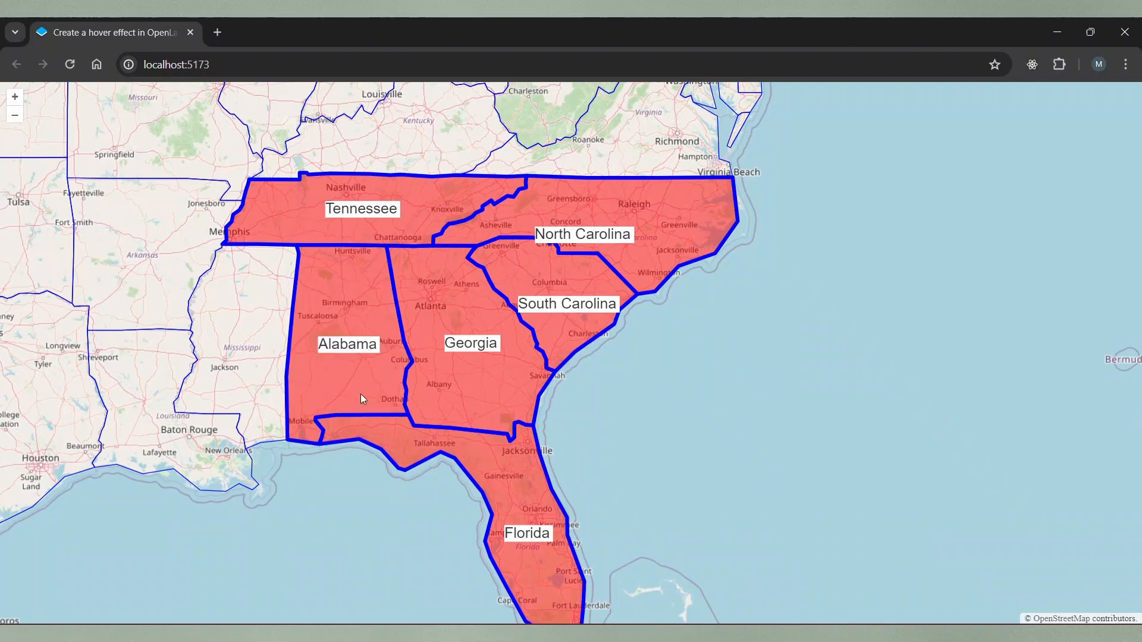
pyautogui.moveTo(274, 380)
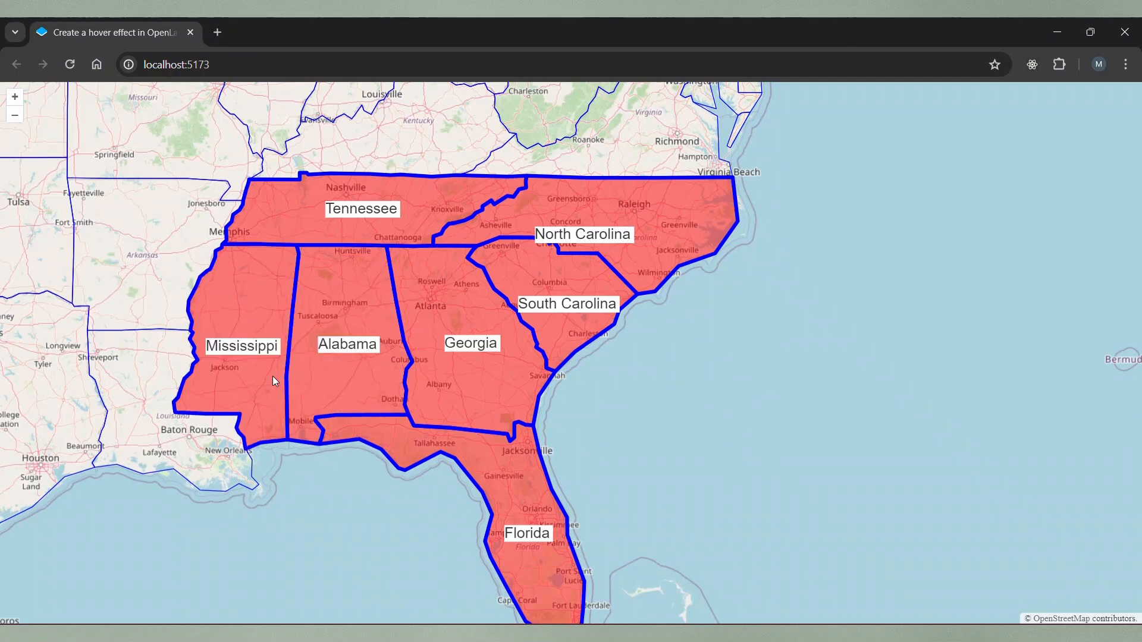
pyautogui.moveTo(197, 281)
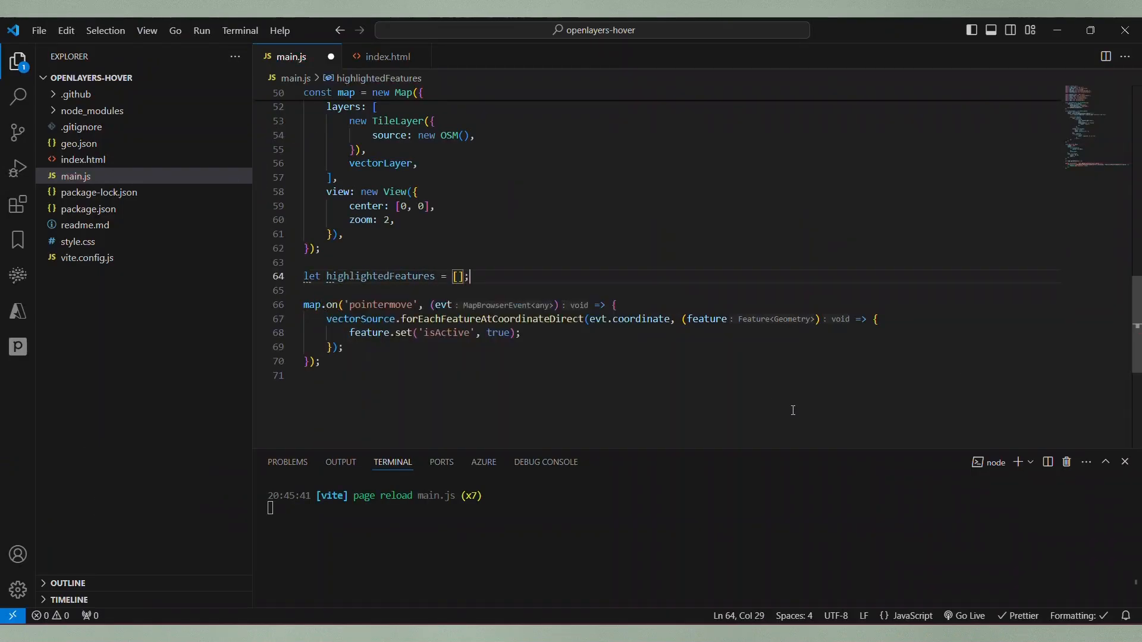
# Push each hovered feature into highlightedFeatures and set isActive false on earlier ones.
pyautogui.write('highlightedFeatures.push(feature);')
pyautogui.write('highlightedFeatures.forEach(f =>);')
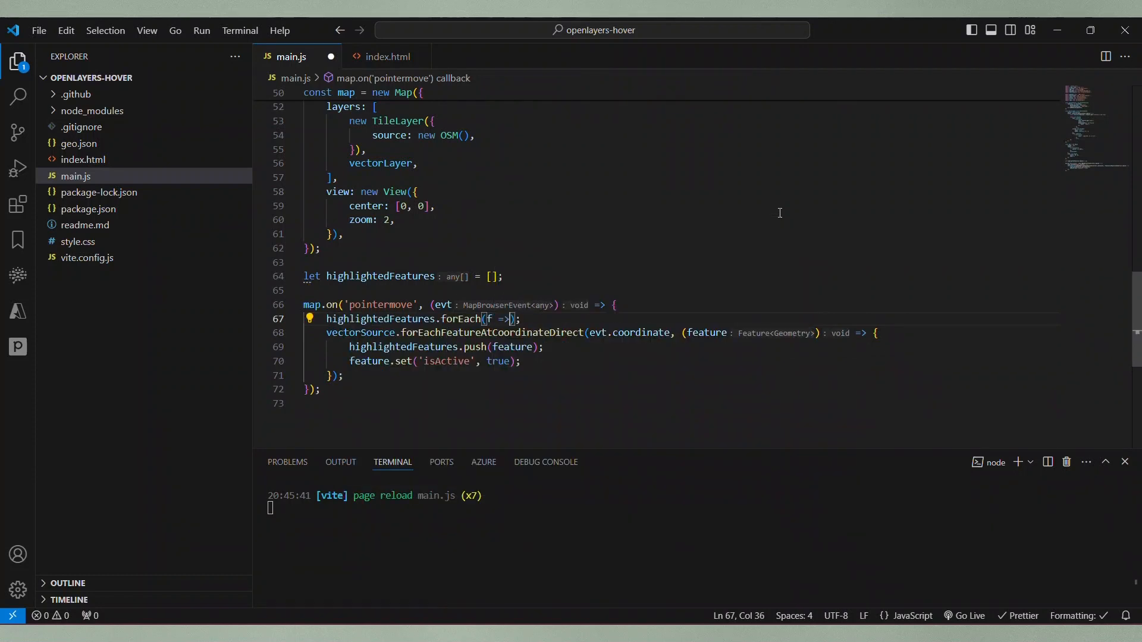
pyautogui.write('f.set("isActive"')
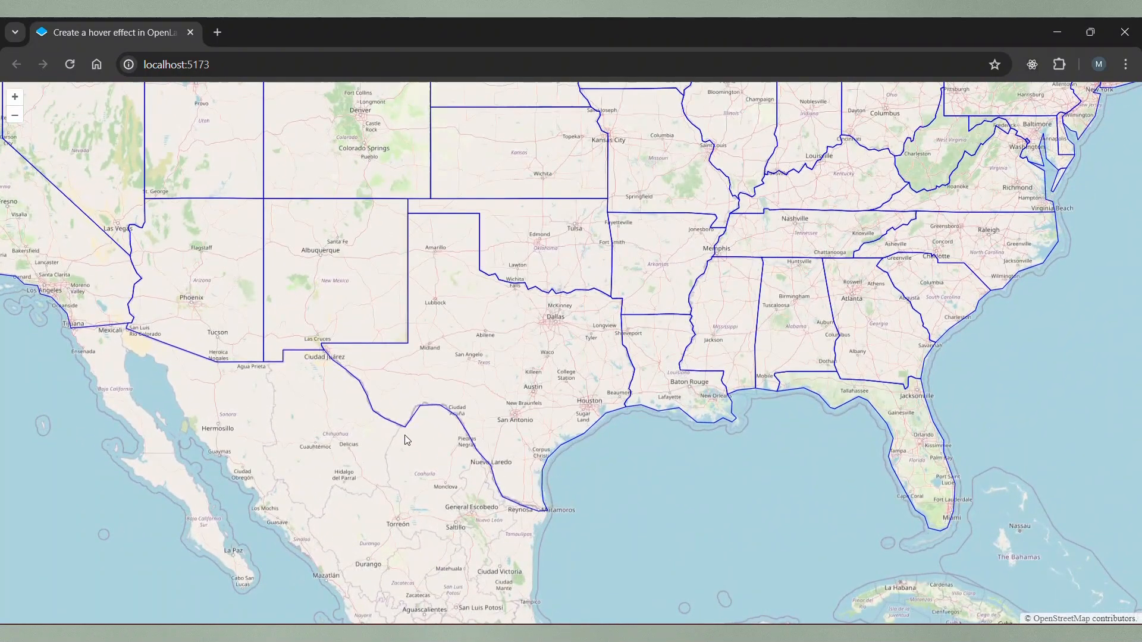
pyautogui.moveTo(342, 453)
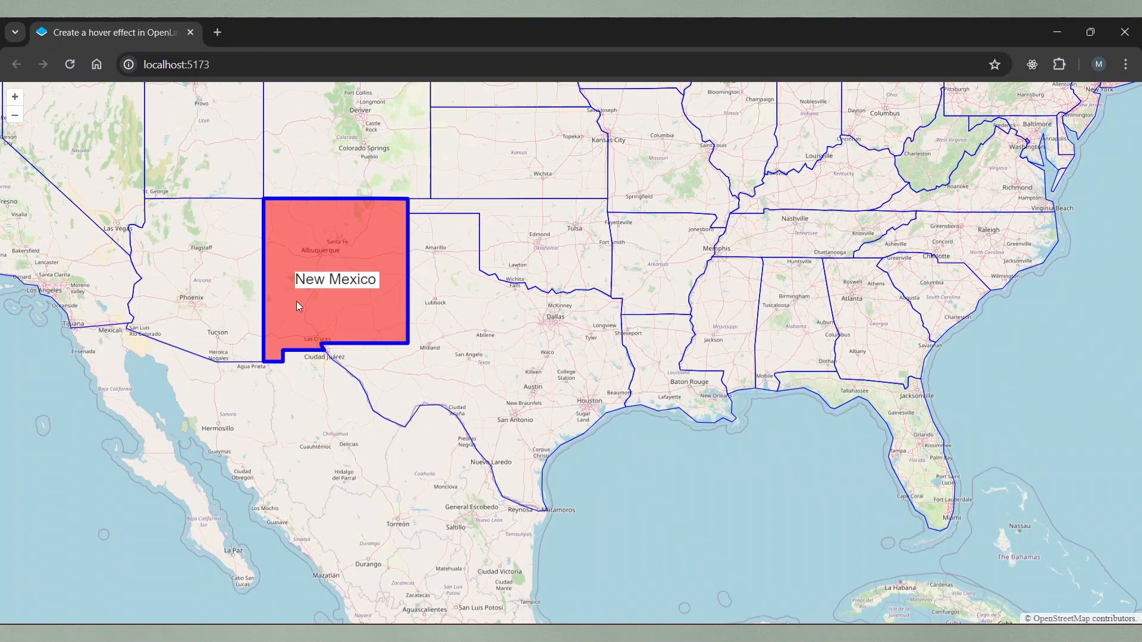
pyautogui.moveTo(805, 233)
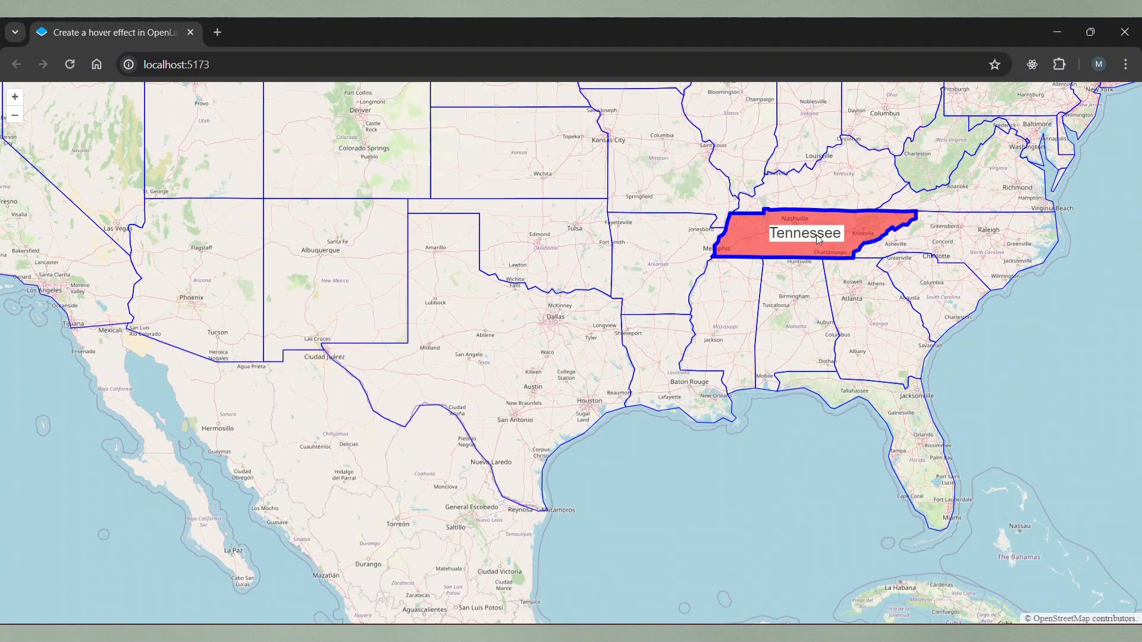
pyautogui.moveTo(606, 258)
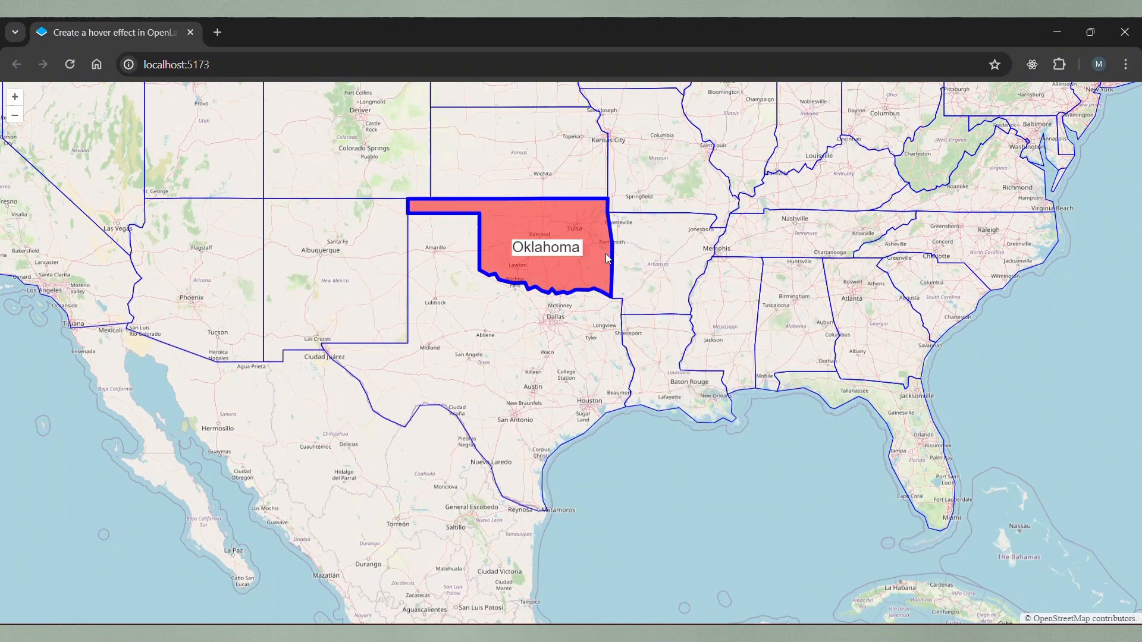
pyautogui.moveTo(114, 181)
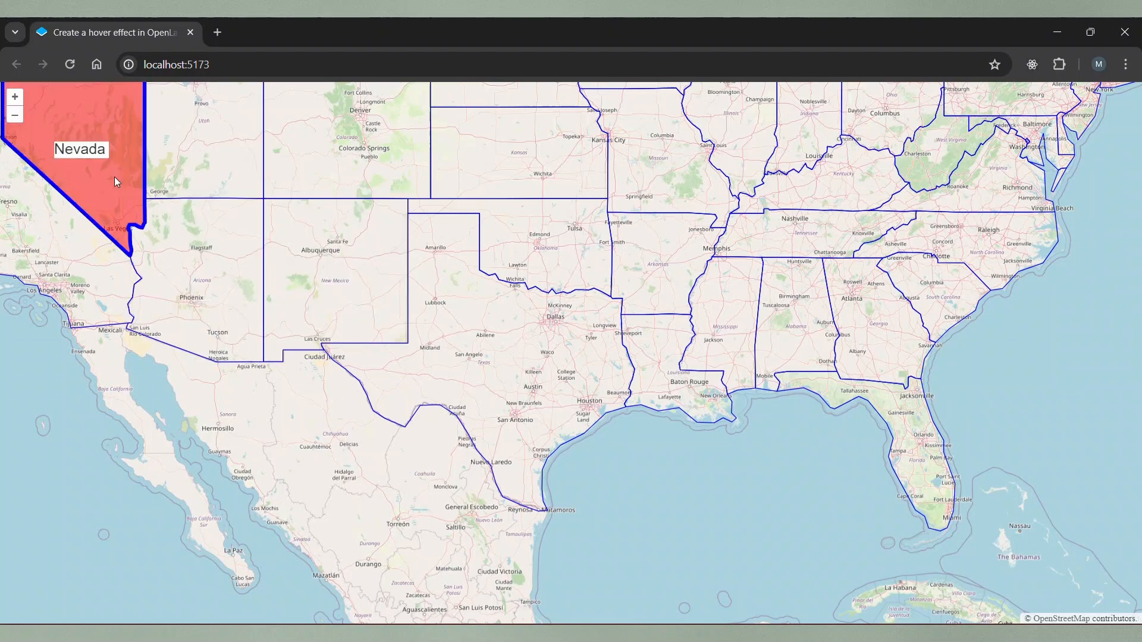
pyautogui.moveTo(844, 154)
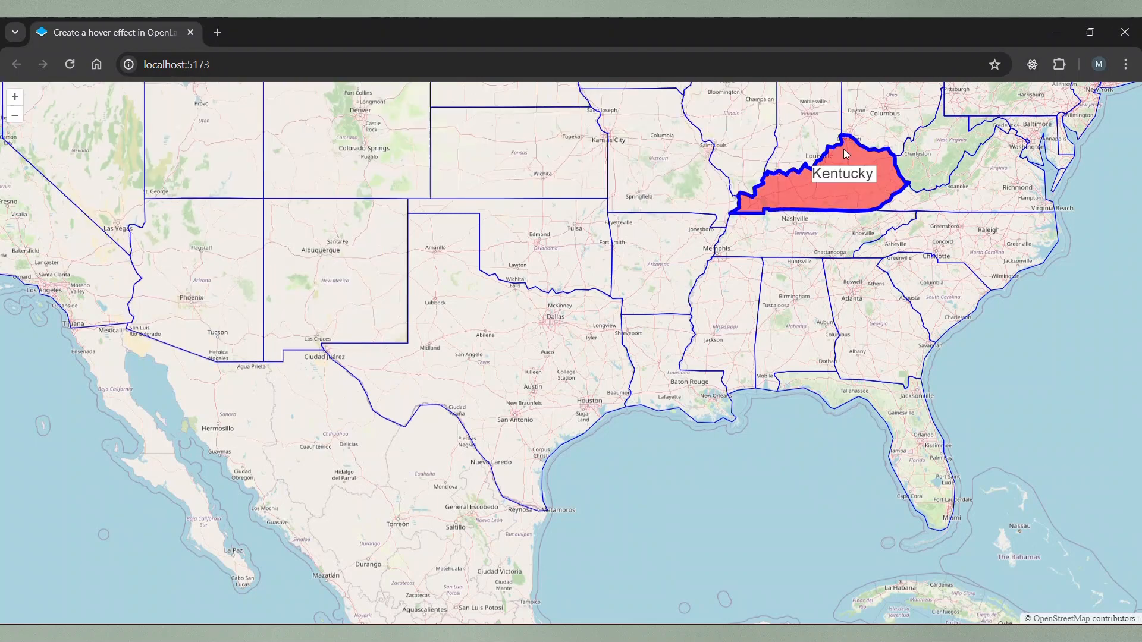